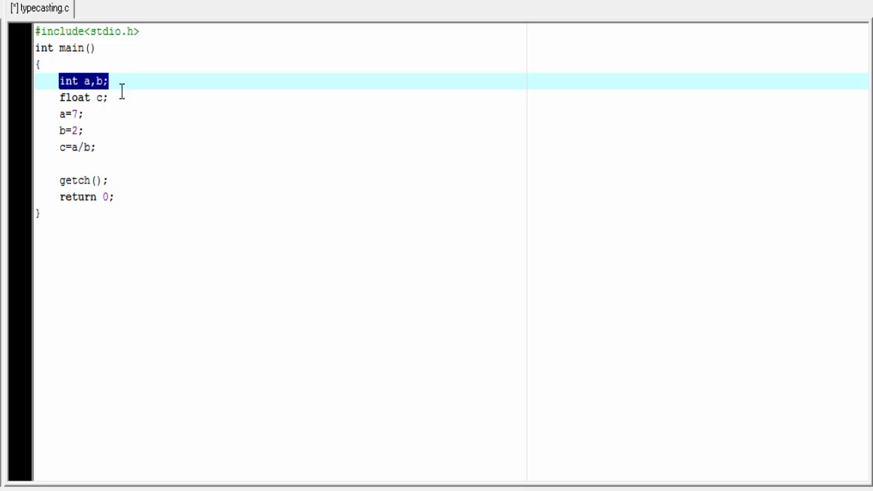
Add printf("Result is %f",c); after c=a/b; to print c as a float.
left_click(108, 98)
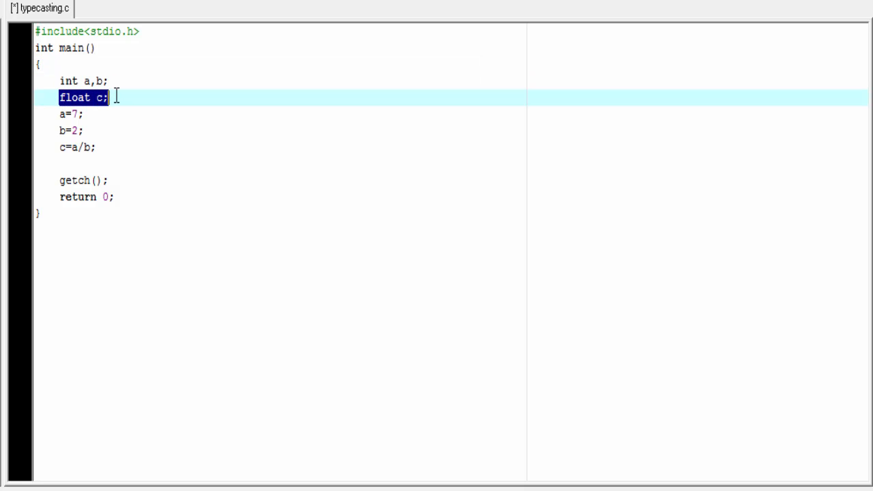
mouse_move(56, 121)
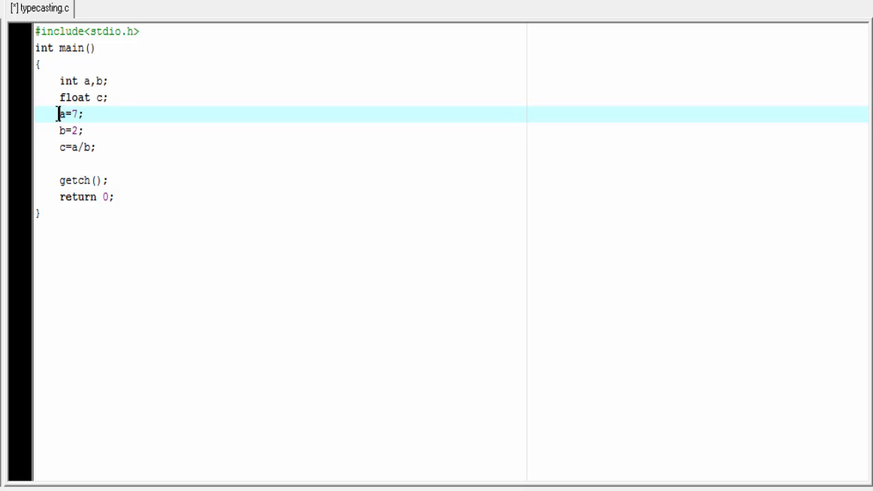
double_click(71, 131)
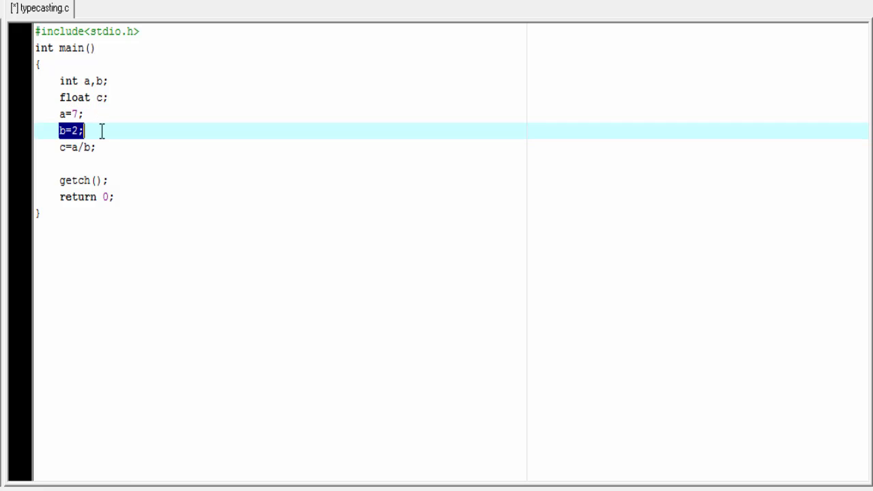
mouse_move(84, 135)
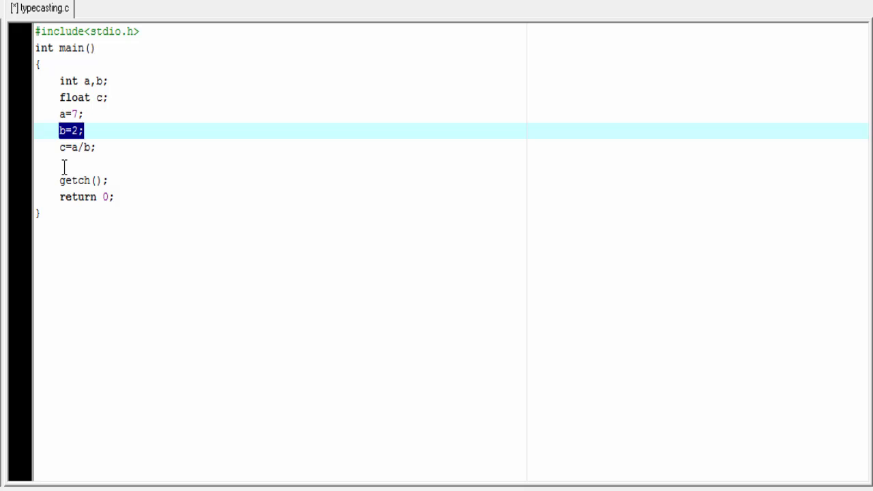
type("printf")
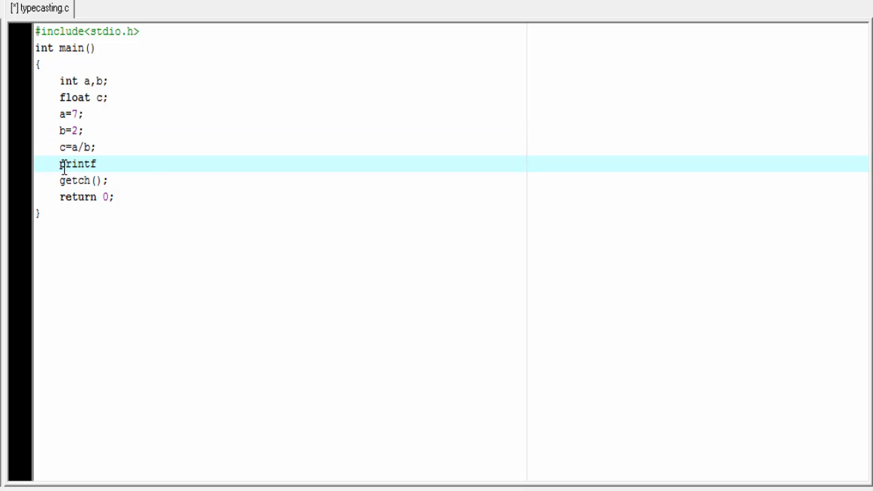
type("(\"Result is \");")
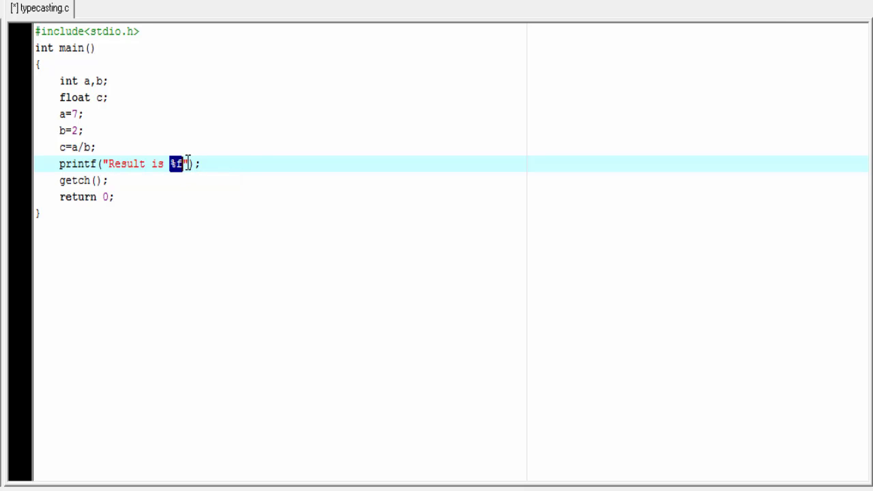
type(",")
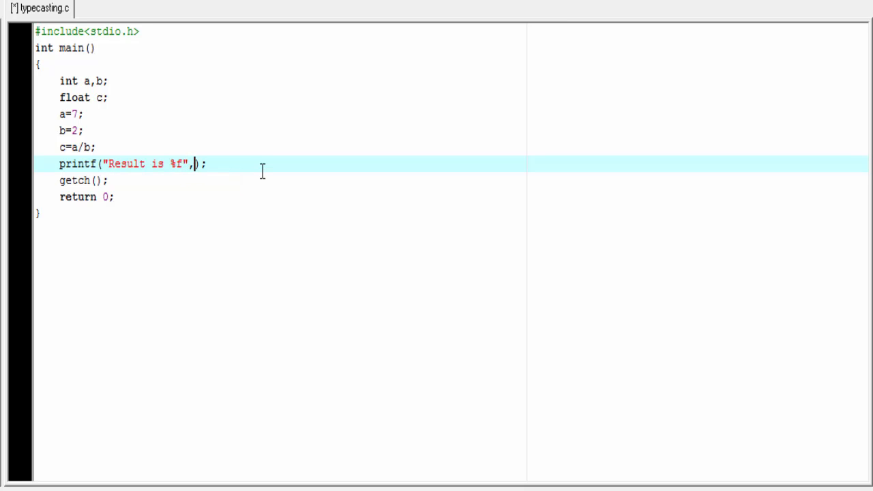
type("c")
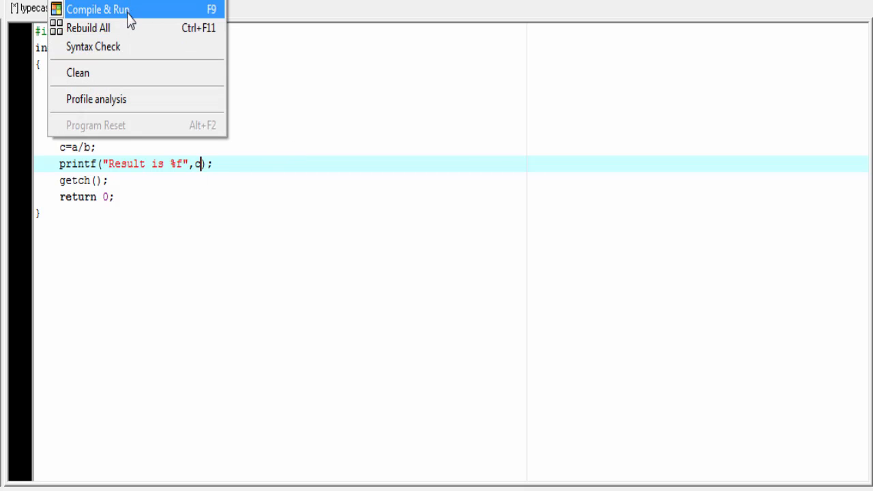
Compile and run typecasting.c; the console prints Result is 3.000000.
left_click(97, 10)
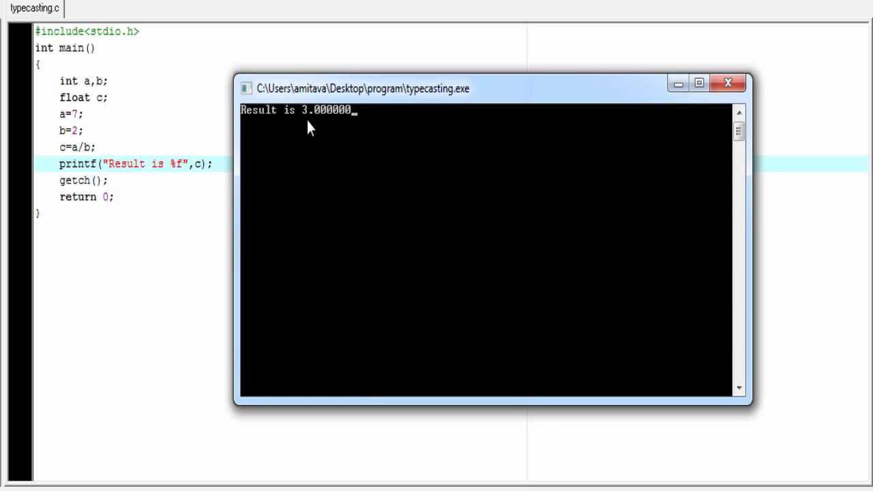
mouse_move(353, 133)
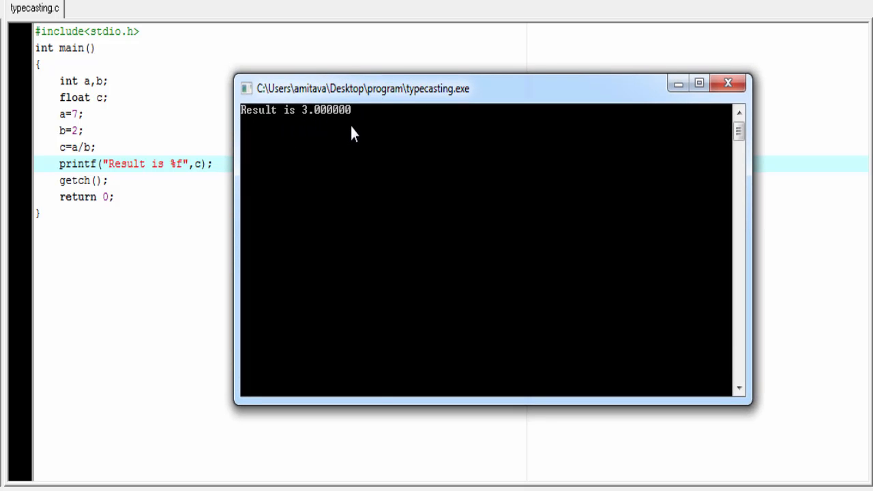
mouse_move(278, 139)
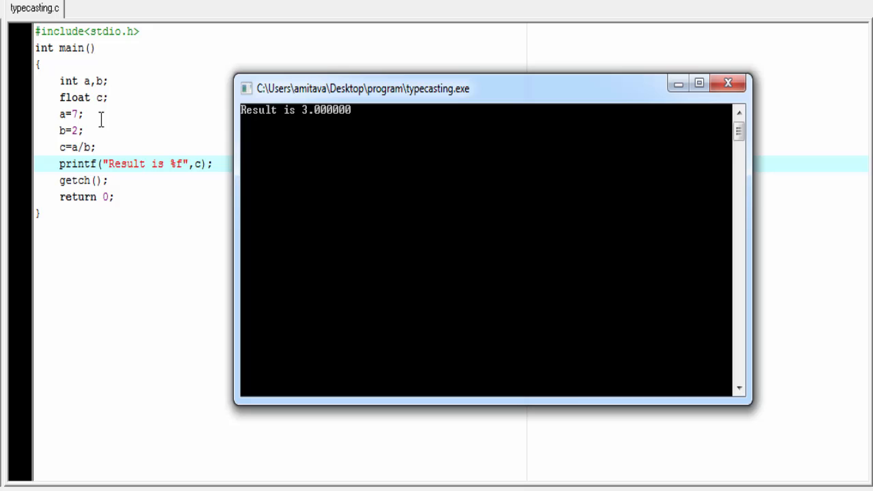
mouse_move(320, 128)
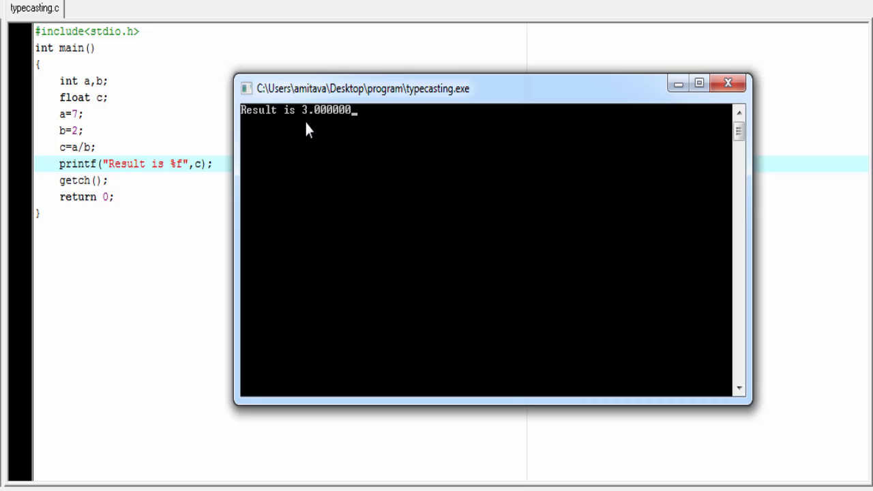
mouse_move(343, 131)
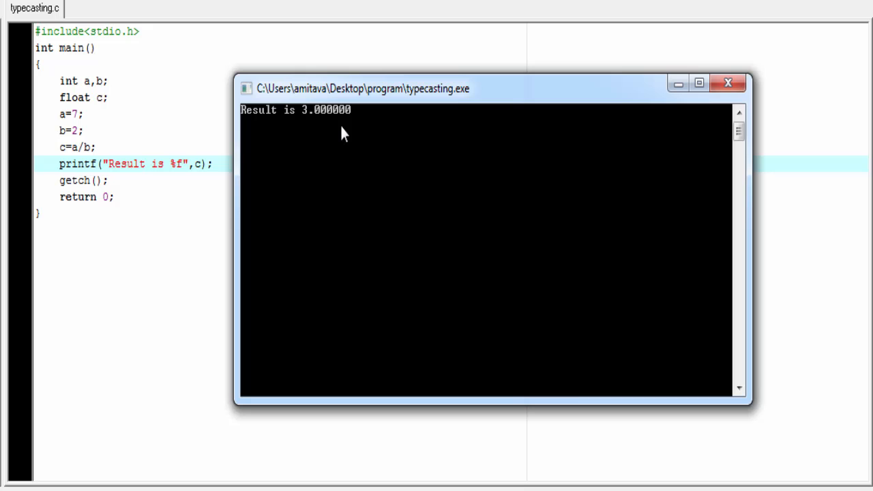
mouse_move(462, 193)
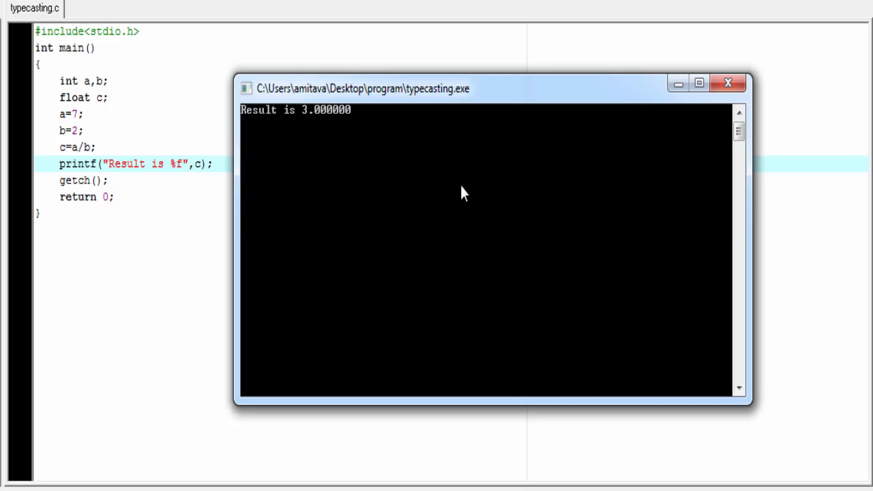
mouse_move(728, 83)
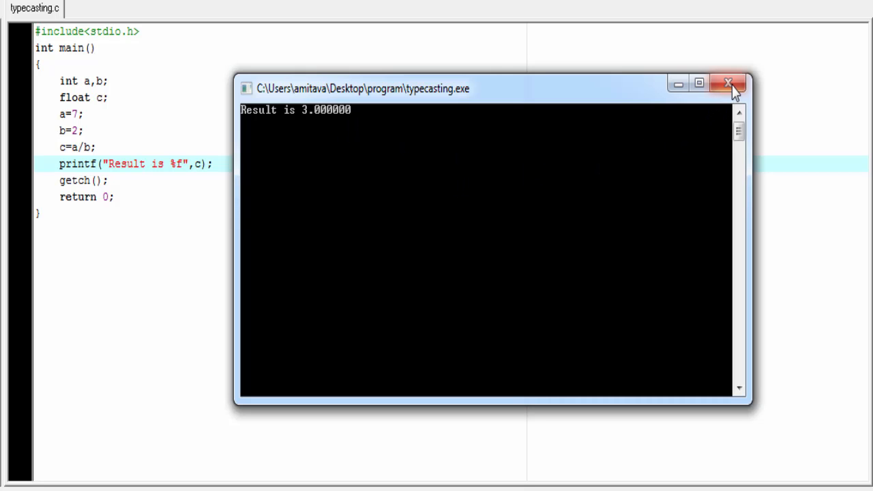
Close the console and edit the division to read c=(float)a/b;.
left_click(728, 83)
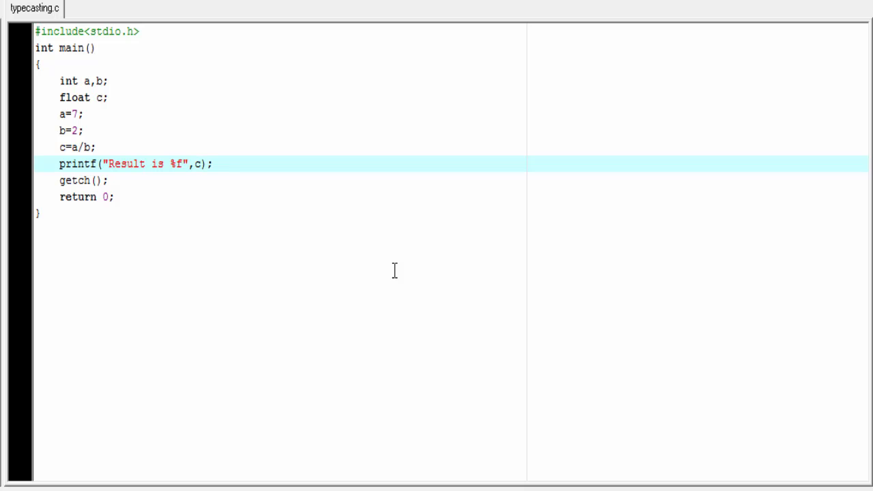
left_click(199, 164)
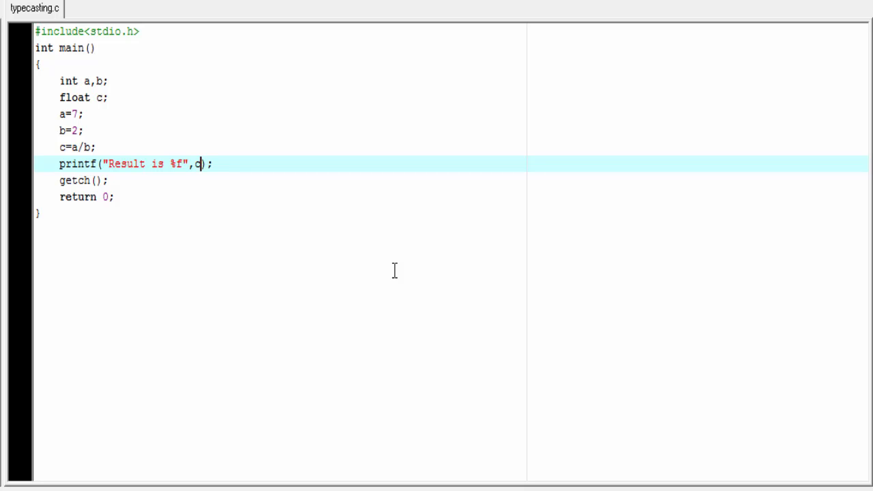
left_click(70, 147)
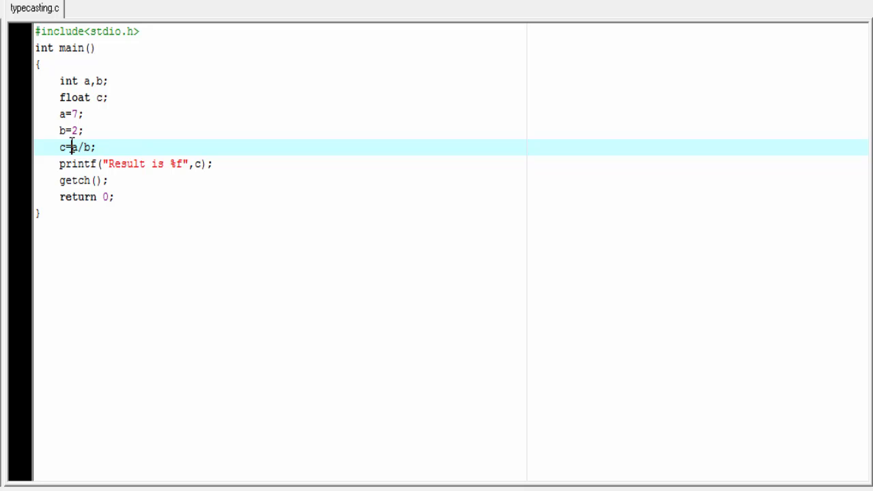
type("(f)")
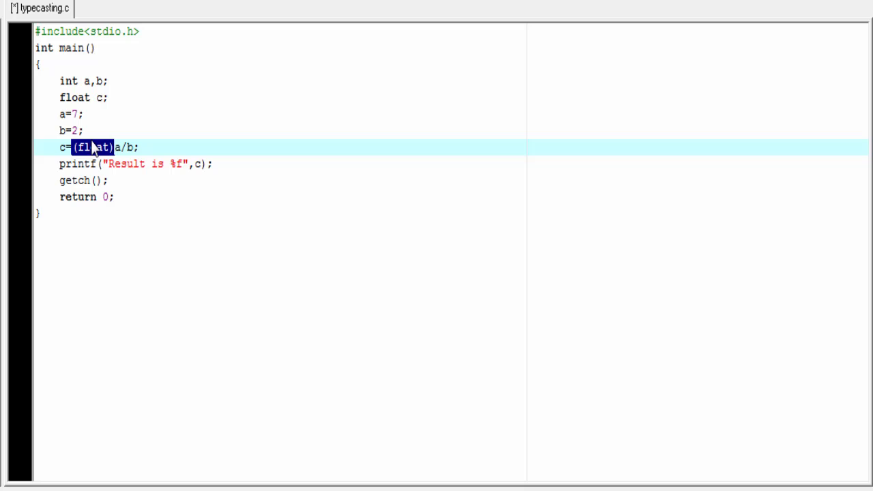
mouse_move(90, 147)
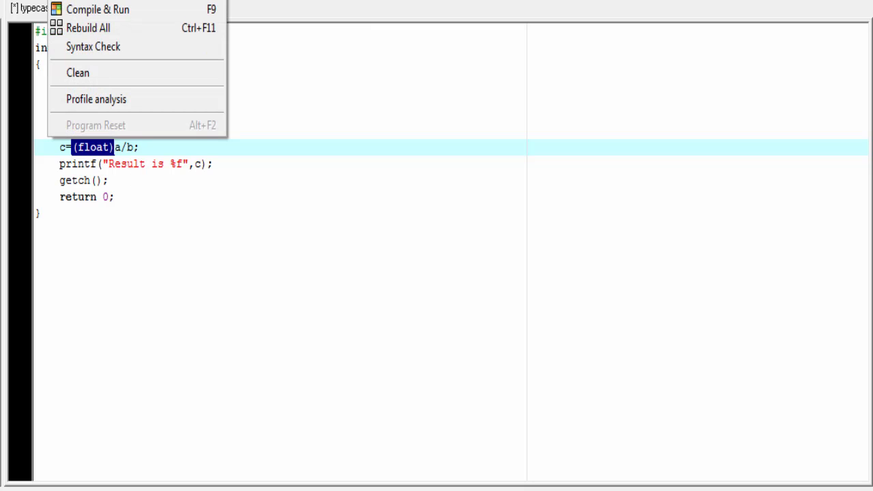
Recompile and run to see Result is 3.500000, then close the console.
left_click(98, 9)
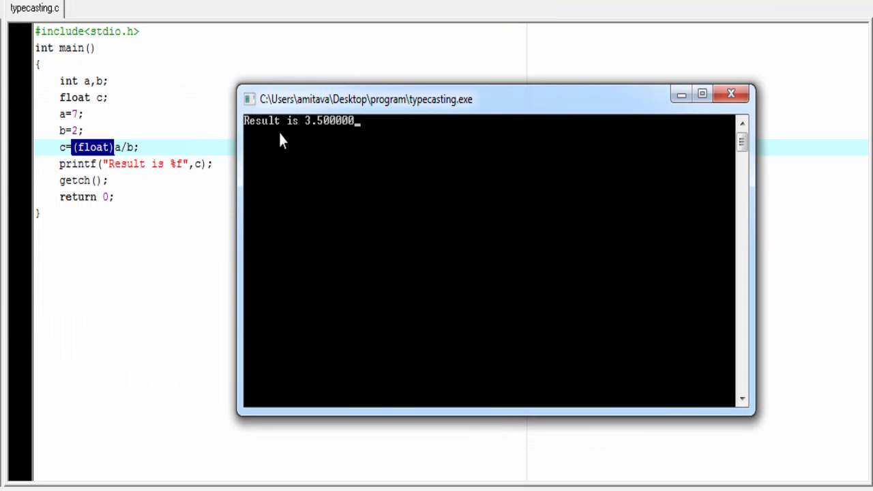
mouse_move(334, 151)
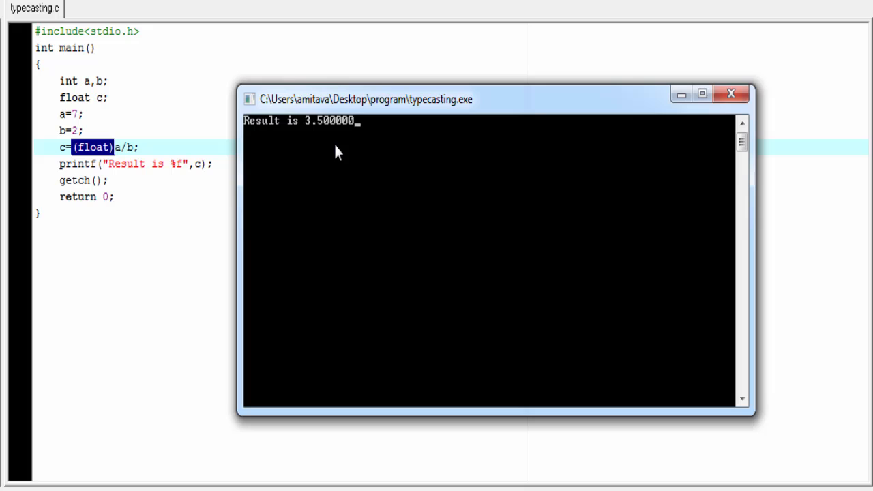
mouse_move(731, 94)
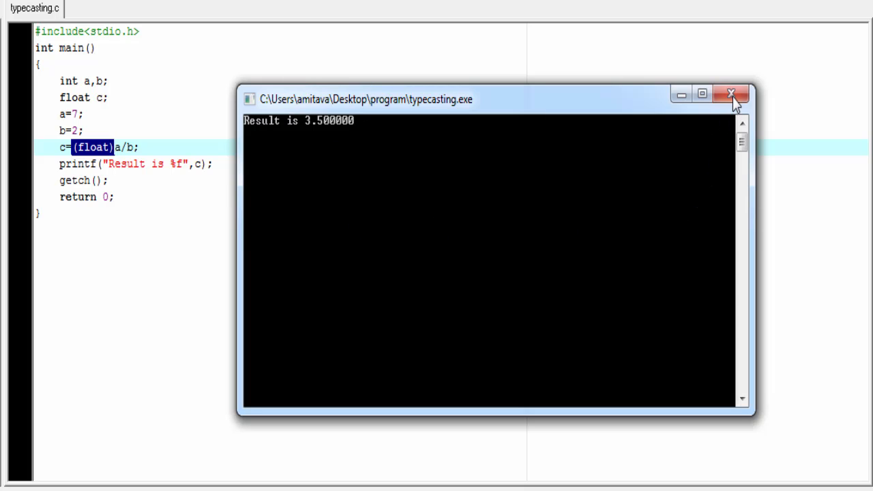
left_click(731, 94)
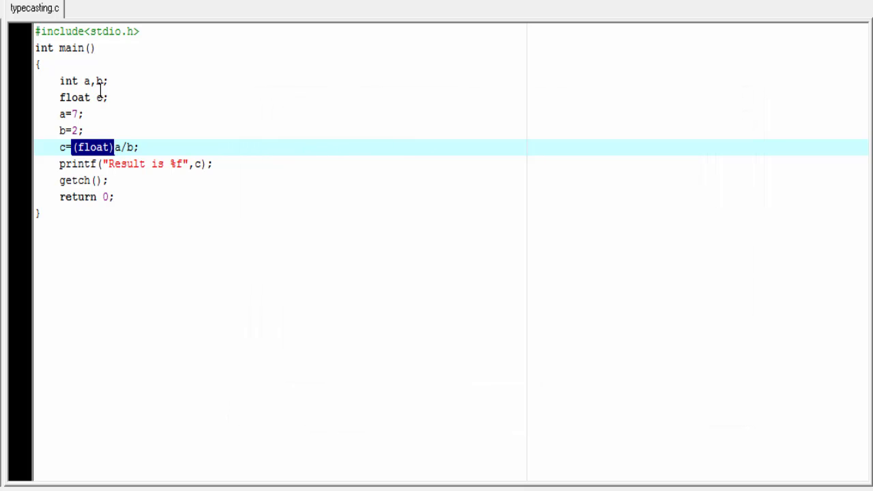
mouse_move(79, 163)
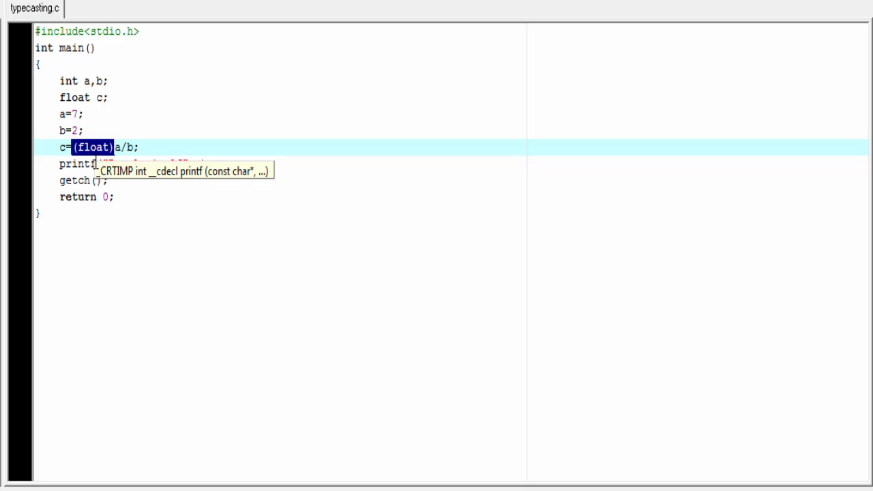